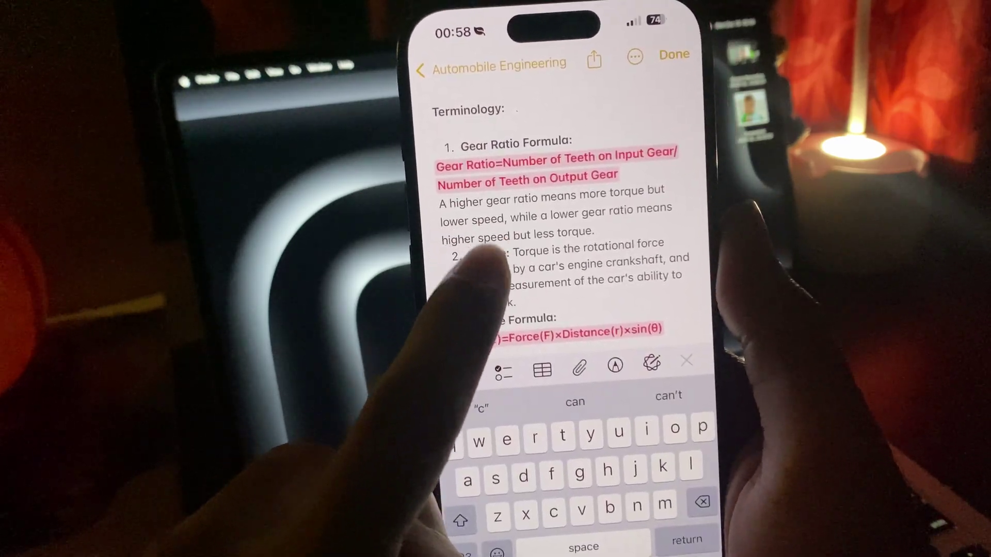
# Step: Select the word 'created' under Torque so the edit menu with Writing Tools, AutoFill and Add Link appears
pyautogui.doubleClick(486, 279)
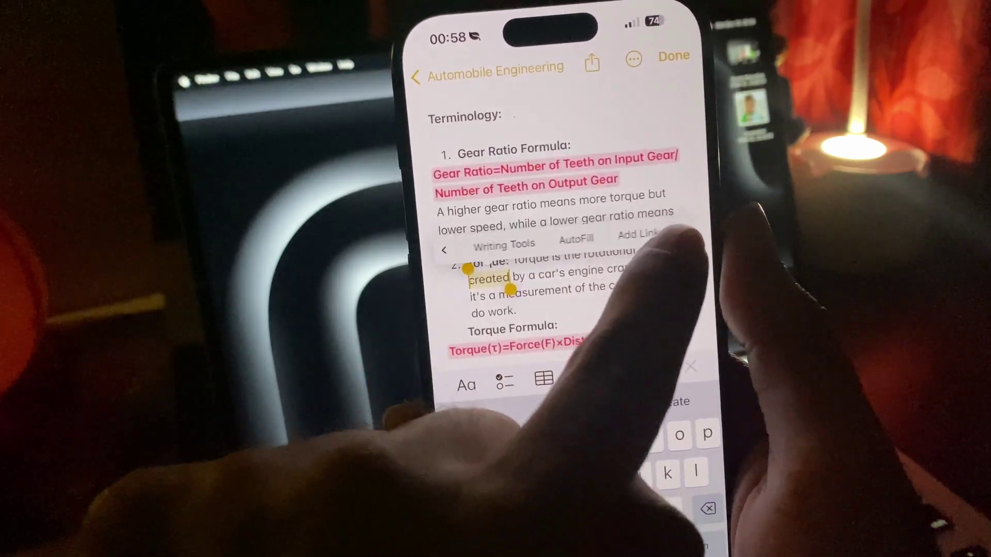